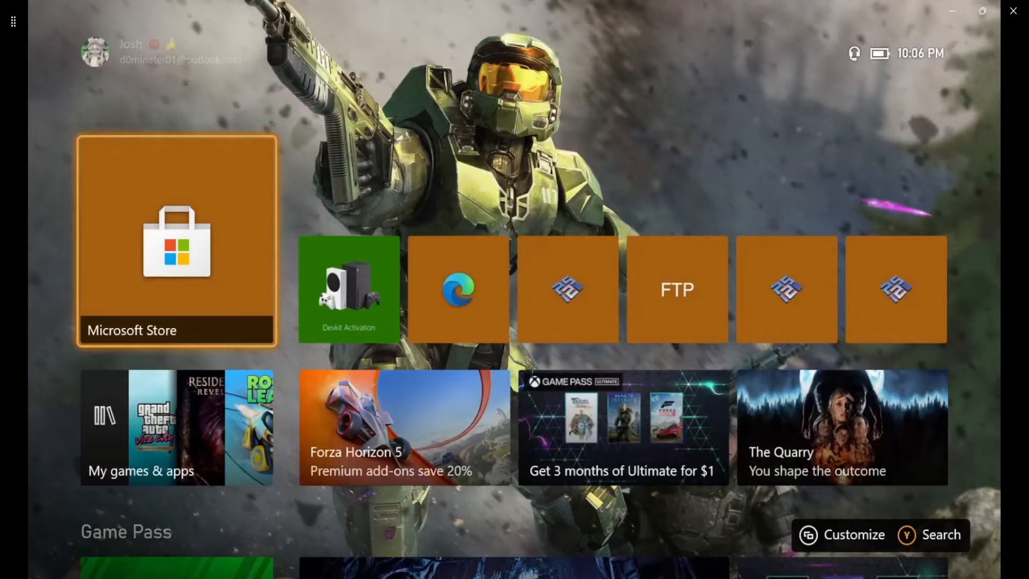
Search Microsoft Store for 'Adv' and open the Adv File Explorer listing.
click(176, 239)
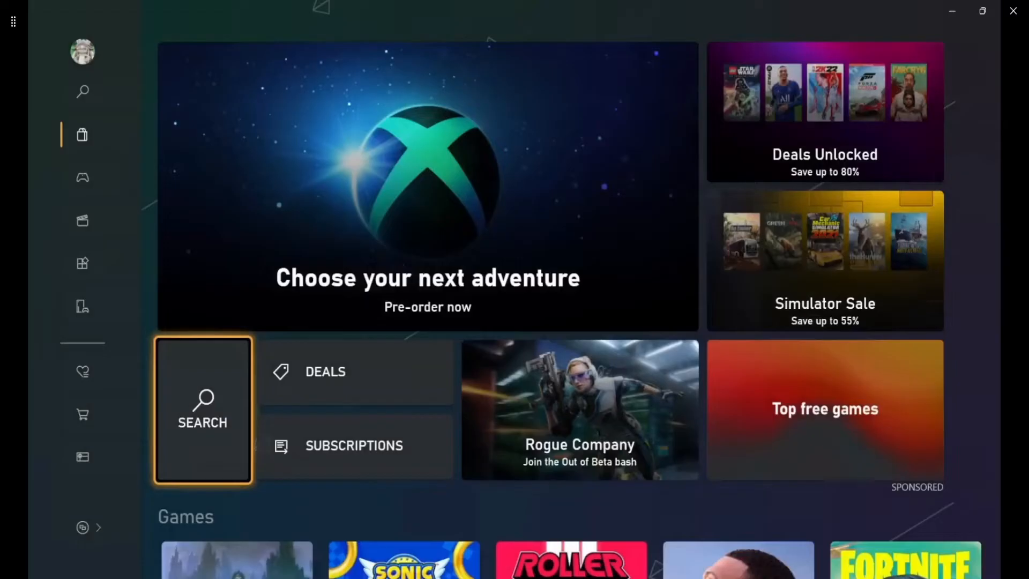
click(202, 409)
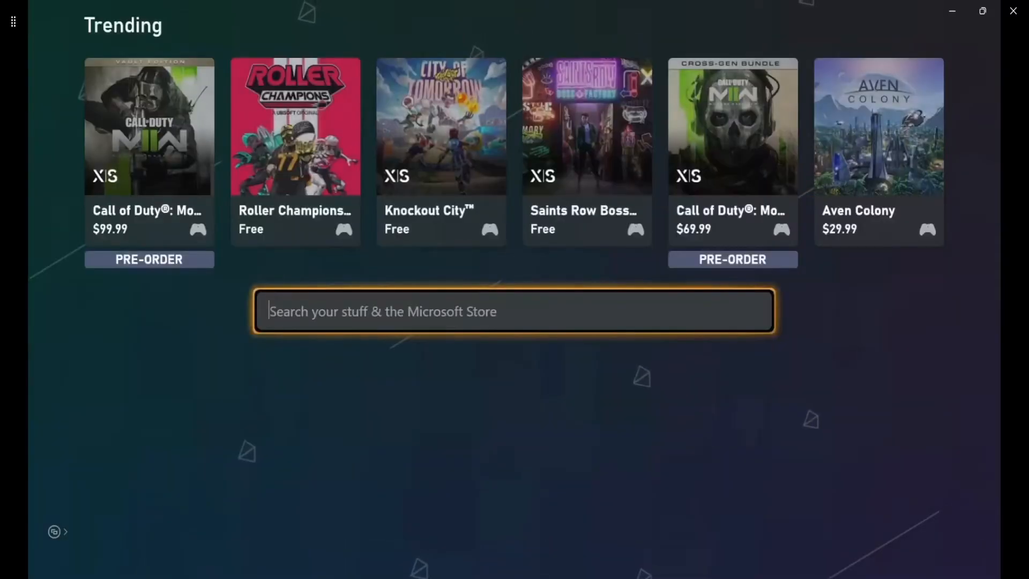
click(514, 311)
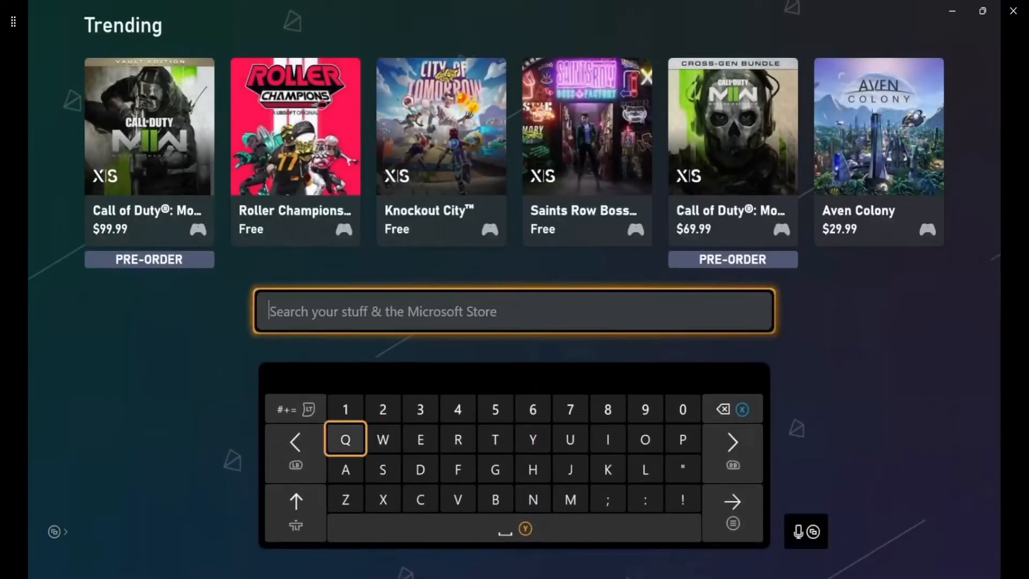
text(Adv fil)
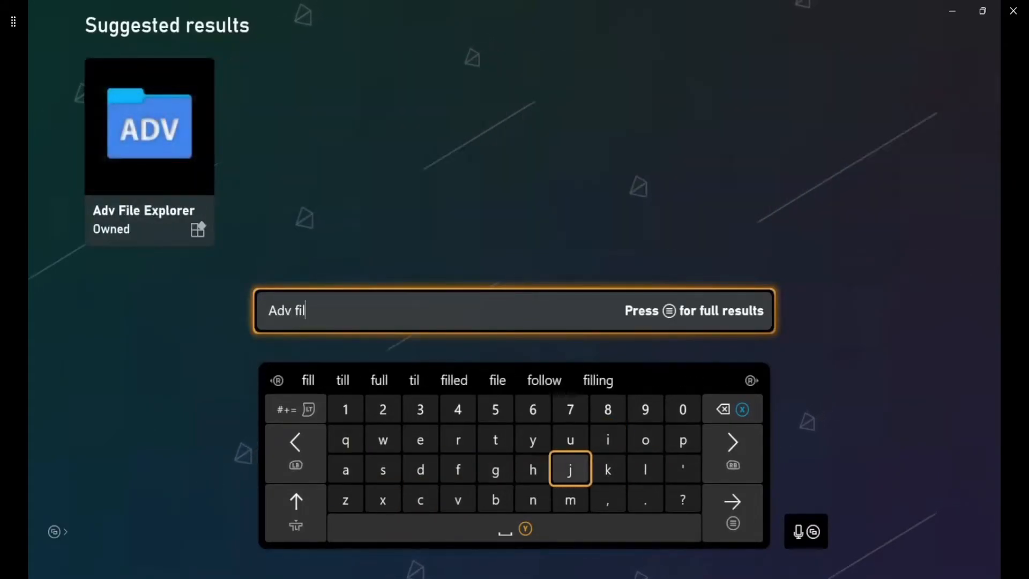
click(421, 439)
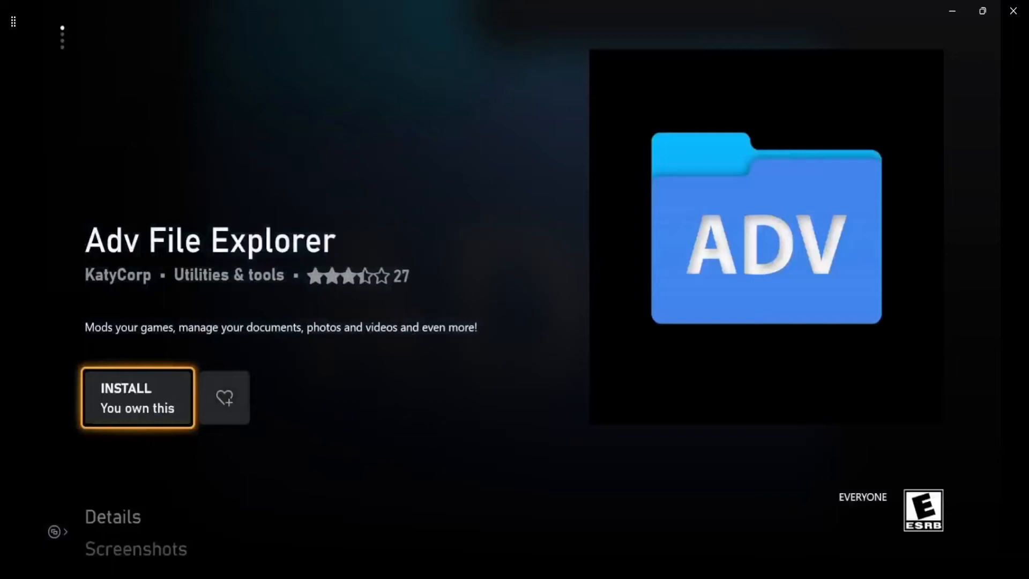
Install Adv File Explorer and view it in the Apps collection once ready.
click(137, 397)
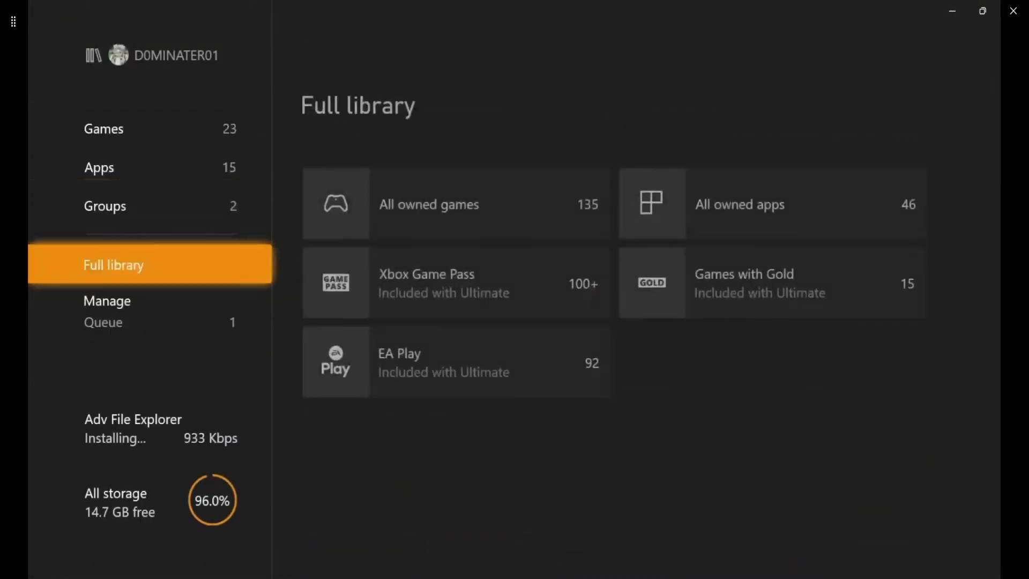
click(103, 321)
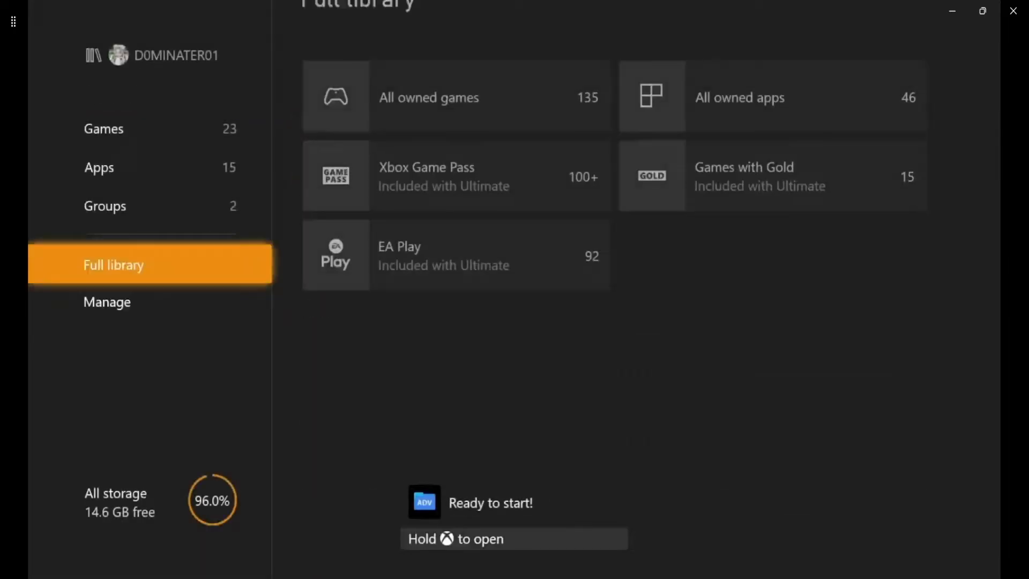
click(99, 167)
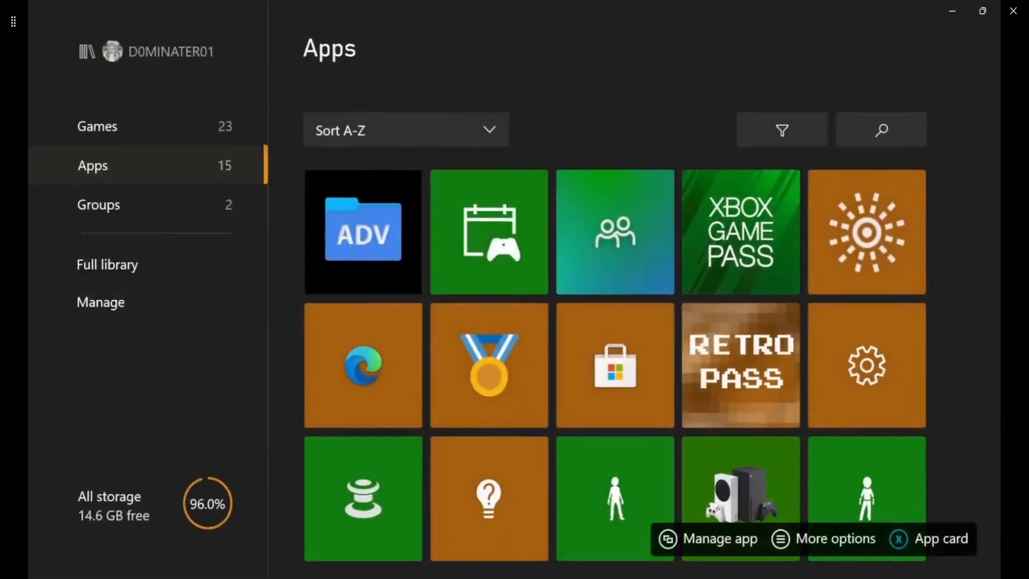
Launch Adv File Explorer and try opening Unauthorized drive (C:\) under This Device.
click(362, 231)
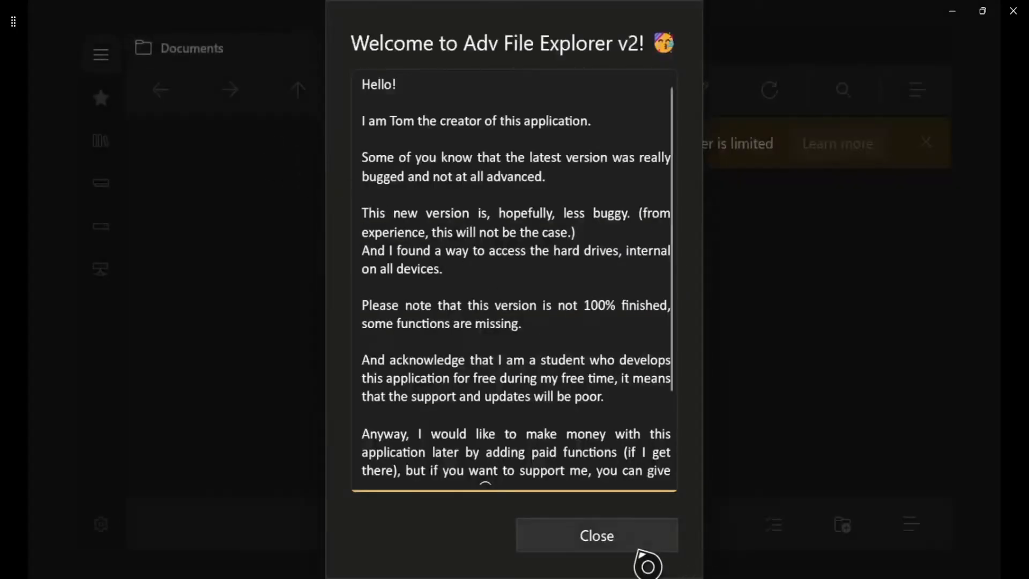
click(596, 535)
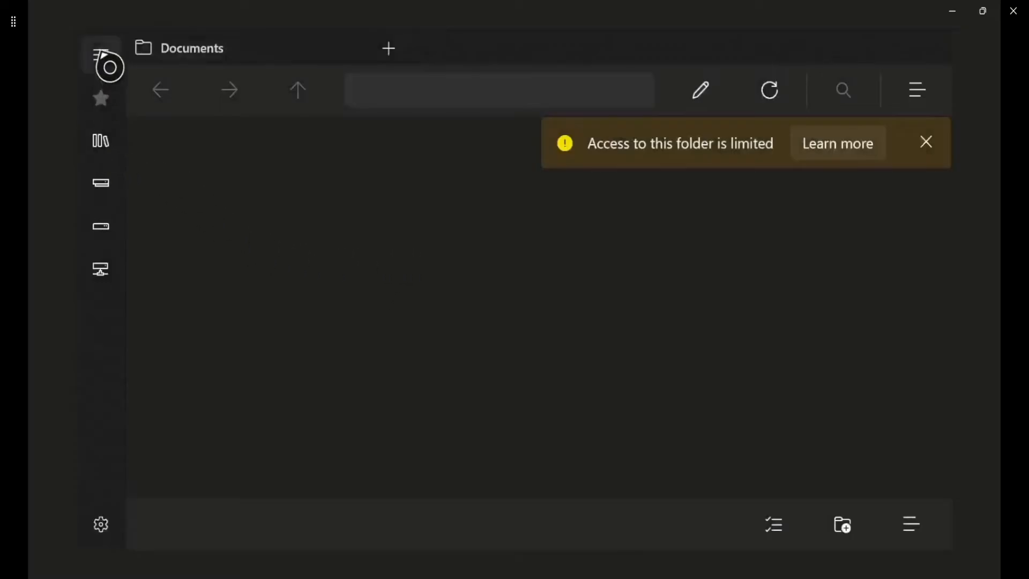
click(100, 54)
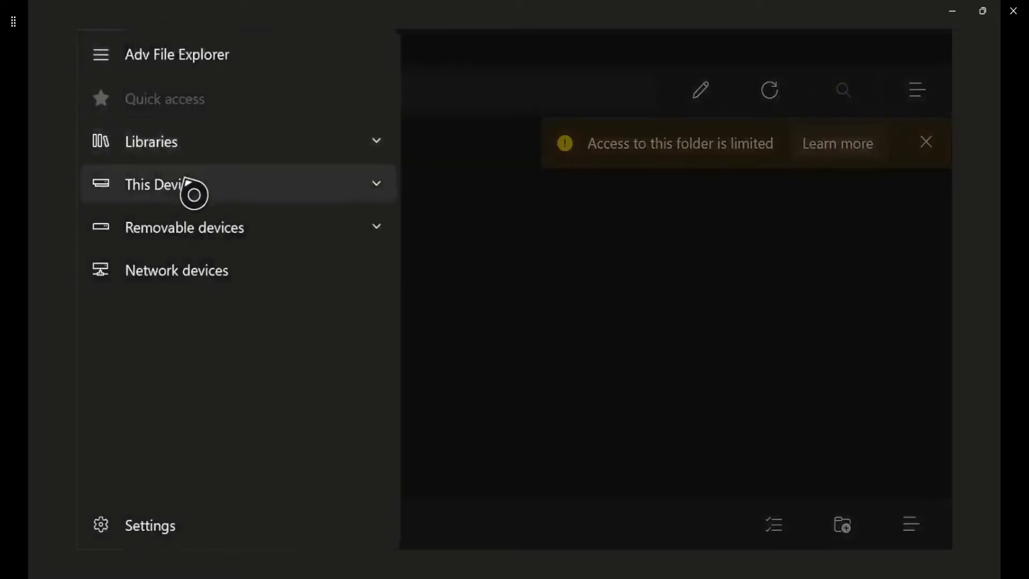
click(197, 184)
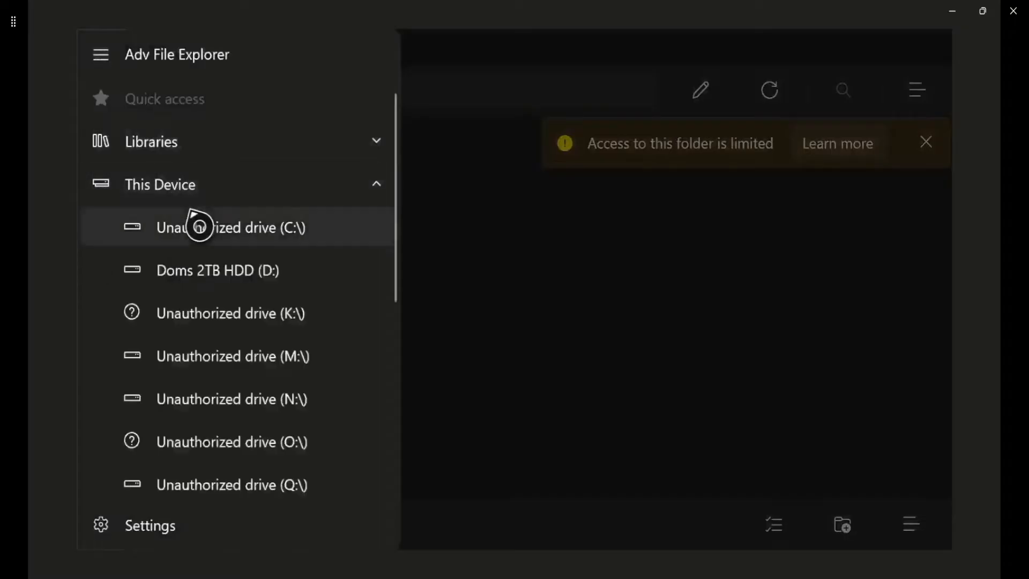
click(230, 228)
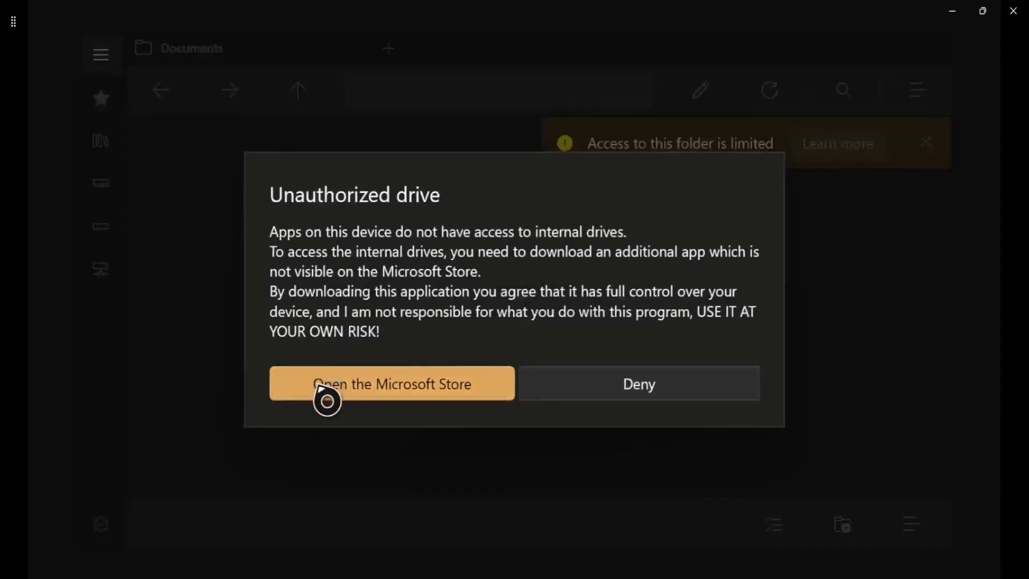
Follow the notice to Microsoft Store and install Adv File Explorer (FullTrust).
click(391, 383)
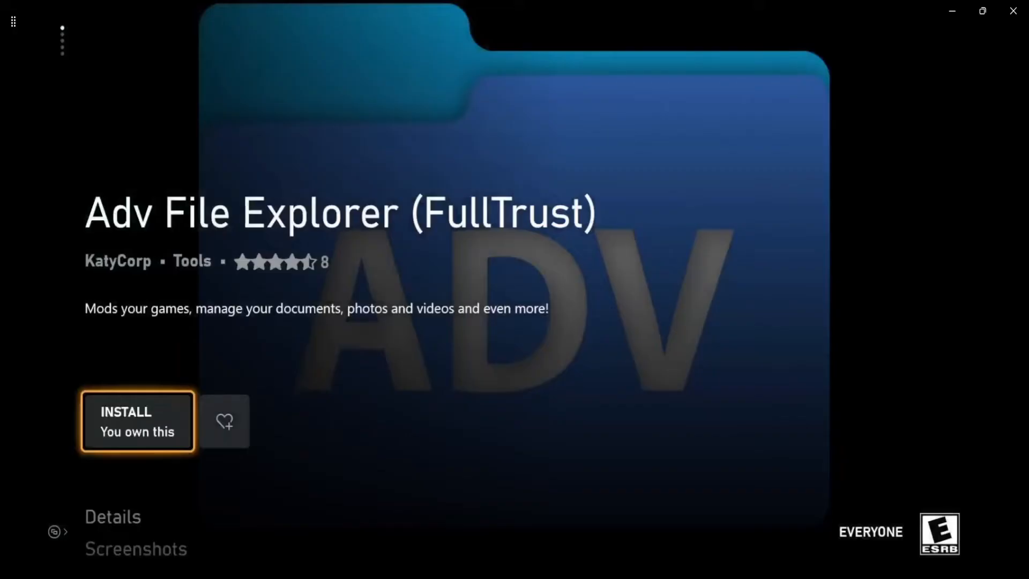
click(137, 422)
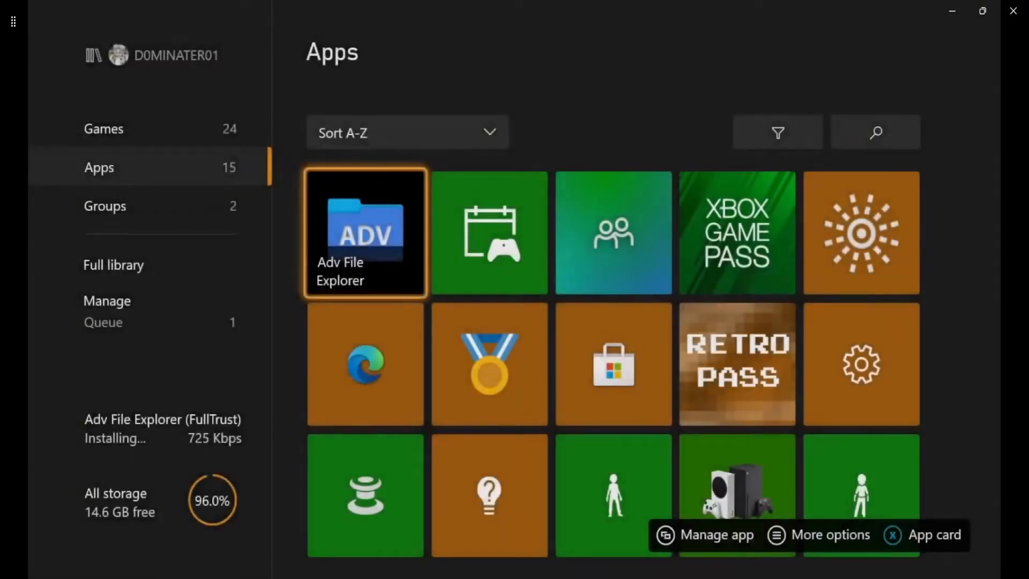
Track the FullTrust install in Manage > Queue, then launch it when ready.
click(107, 300)
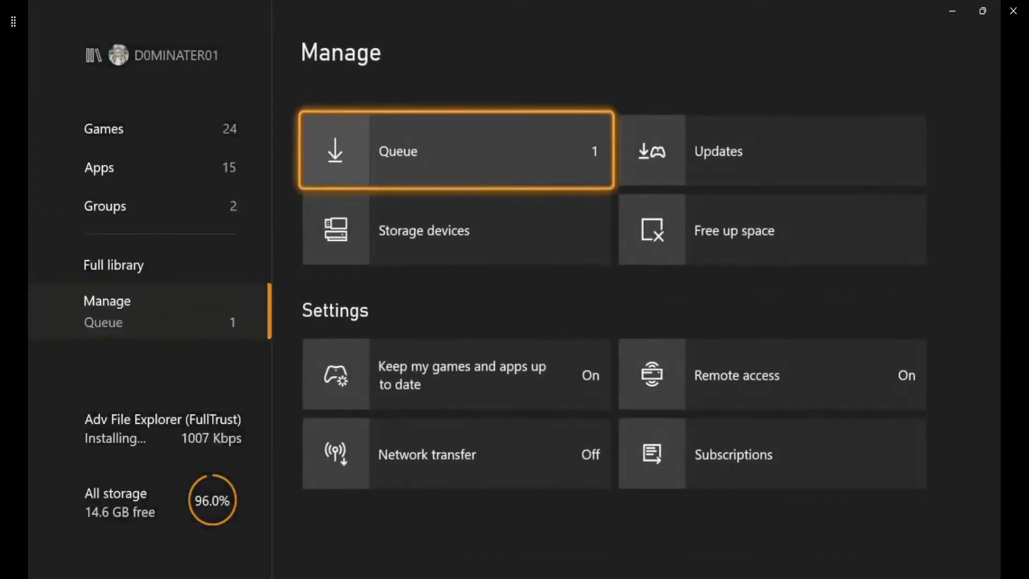
click(455, 151)
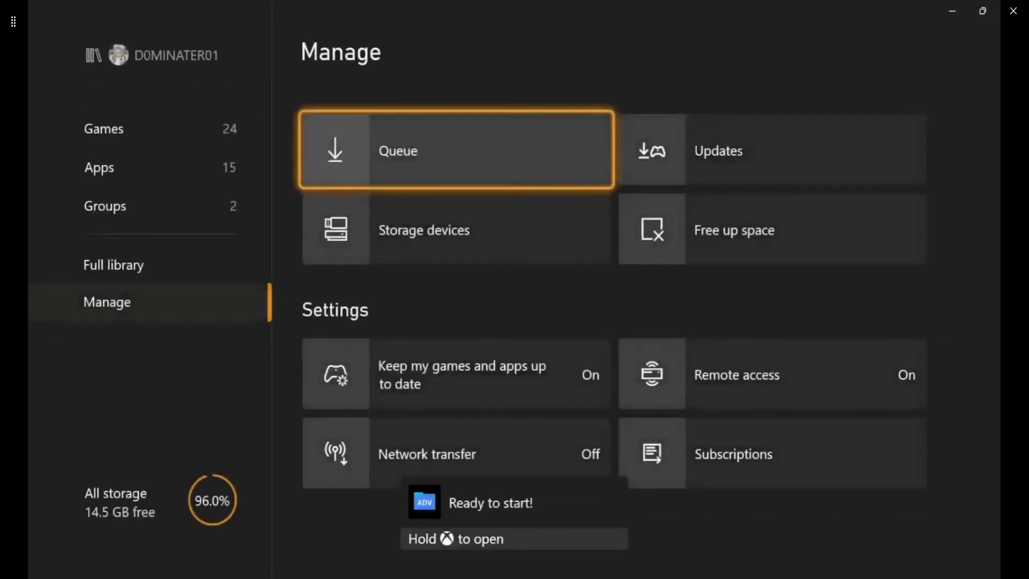
click(103, 128)
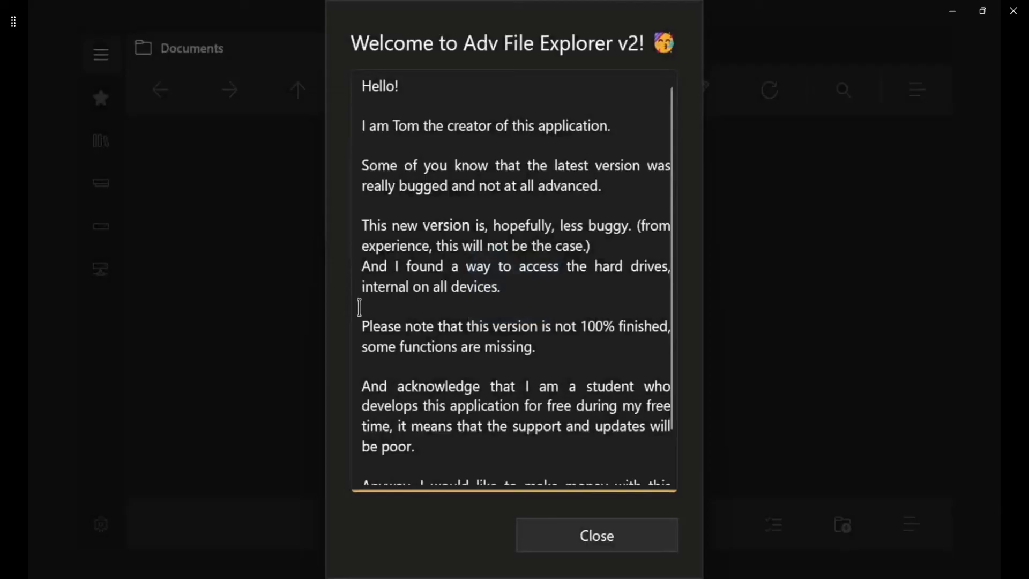
Browse D: > pc Backup > BIOS Retroarch > pcsx2 > Bios to reach the scph39001 files.
click(595, 535)
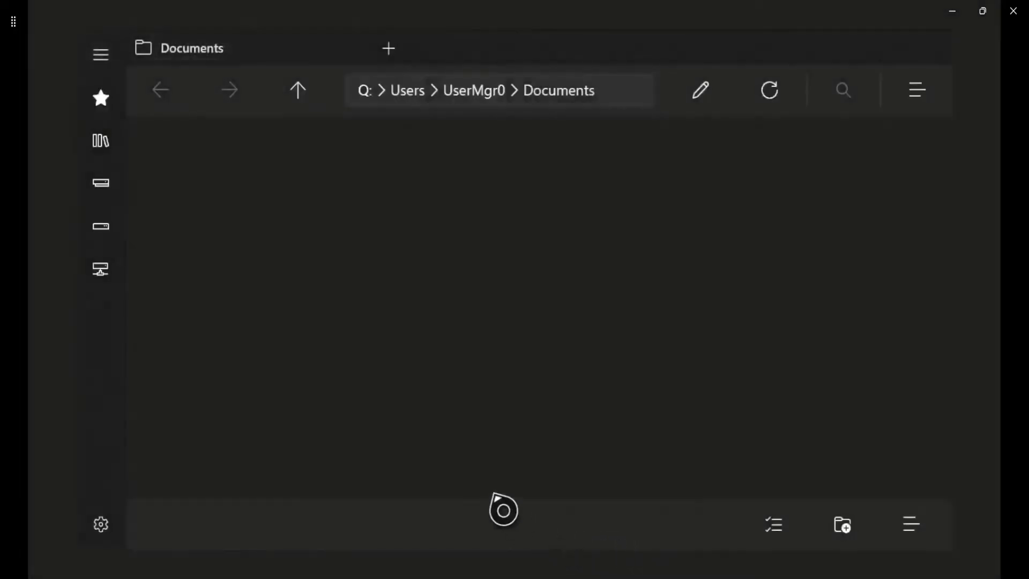
mouse_move(101, 226)
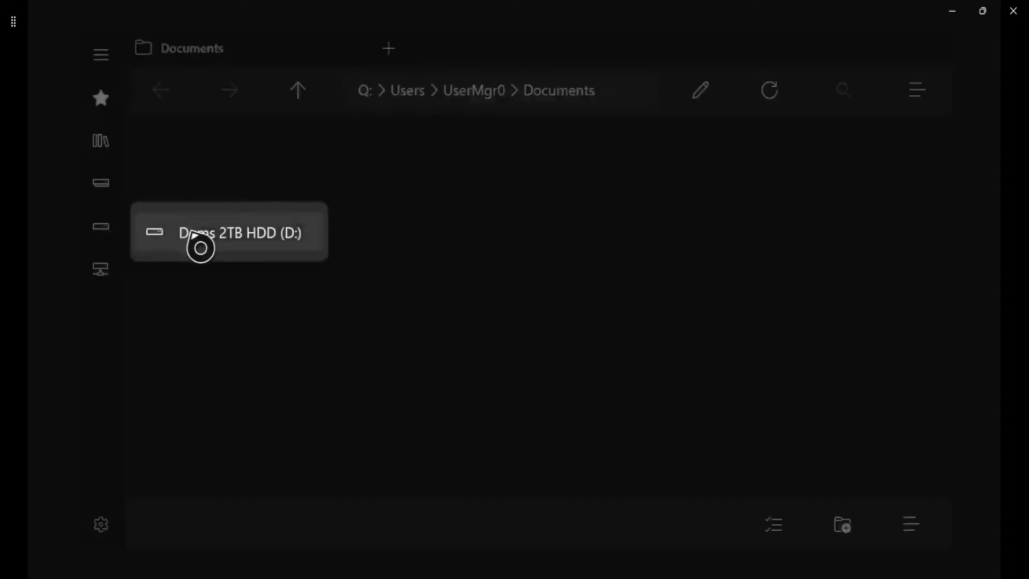
click(228, 232)
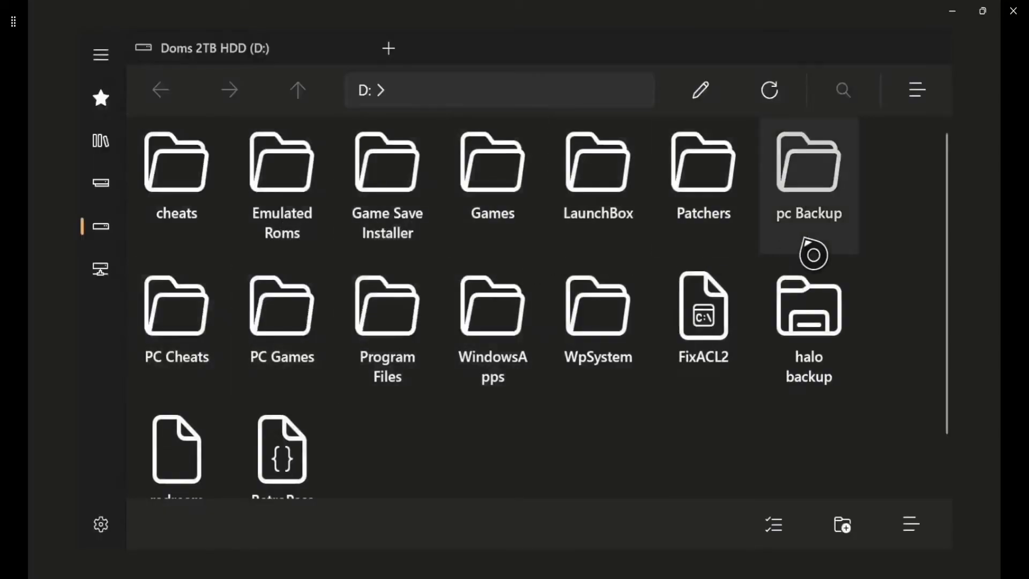
double_click(808, 166)
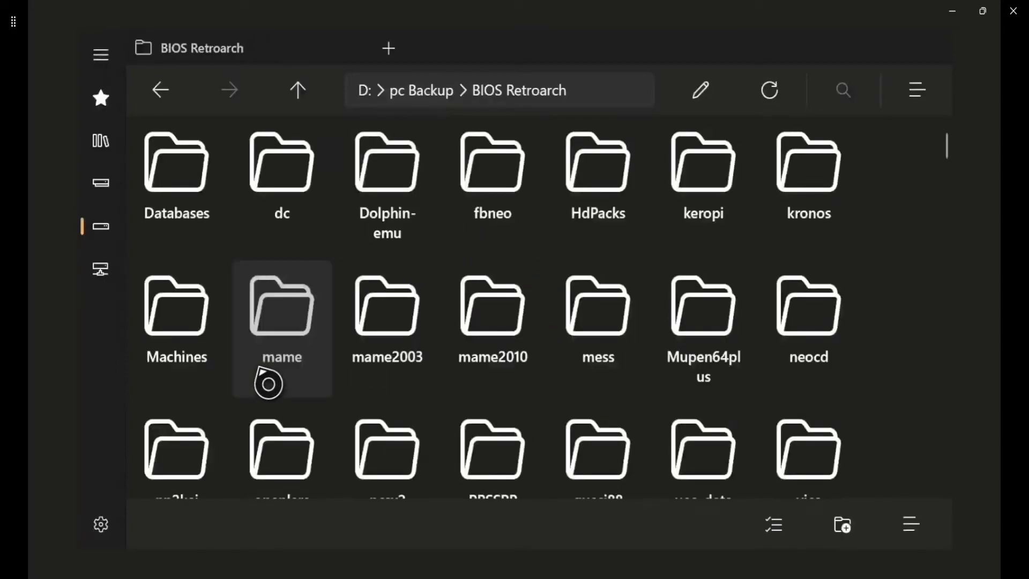
scroll(down, 3)
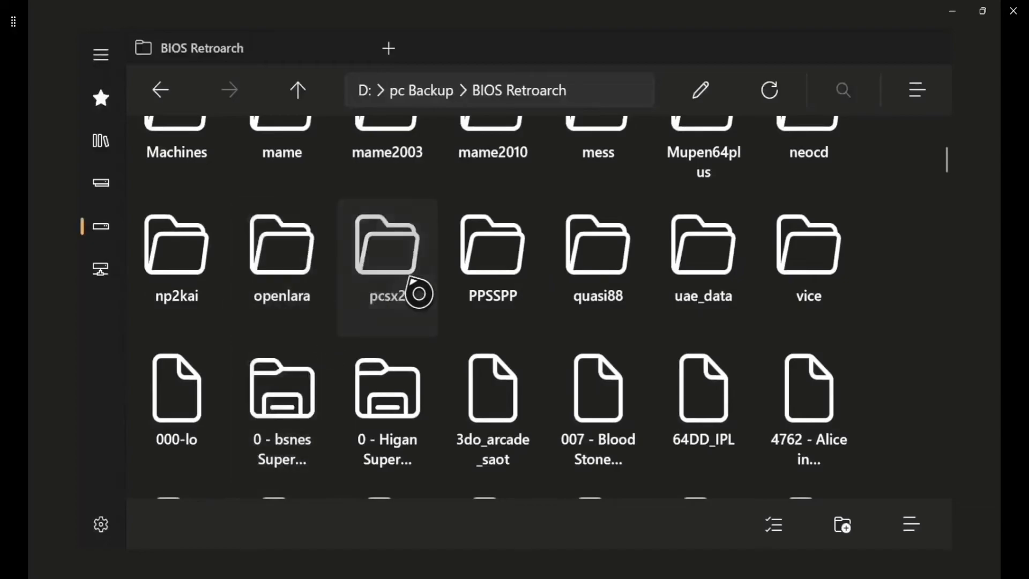
double_click(387, 246)
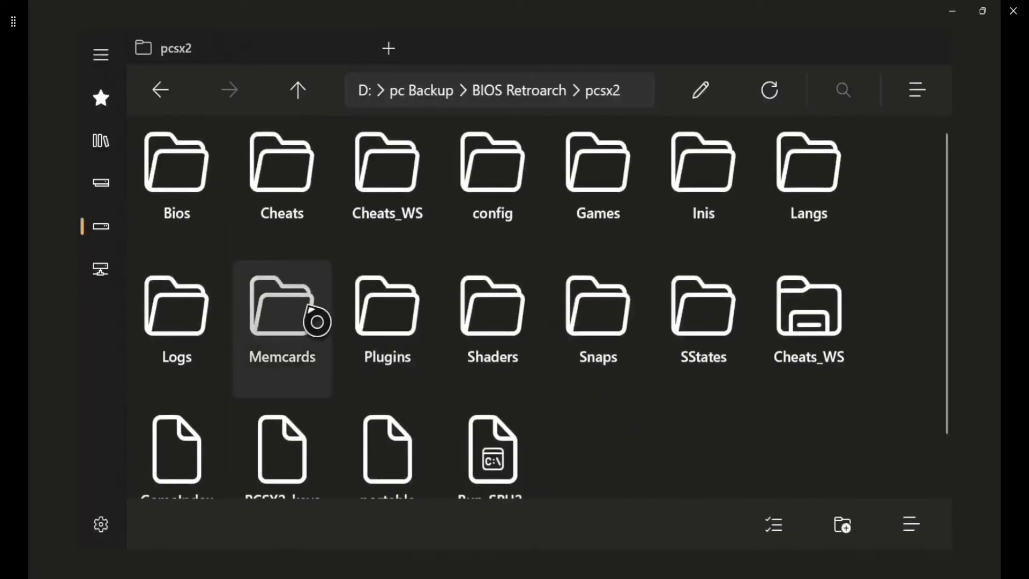
double_click(175, 167)
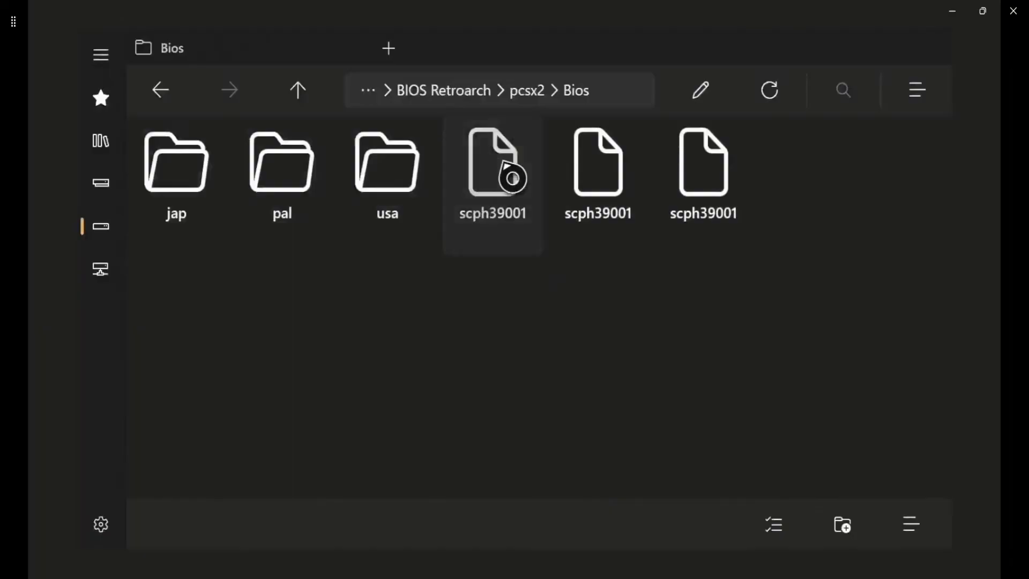
Copy scph39001 and paste it into the emulator package's LocalState bios folder.
right_click(492, 164)
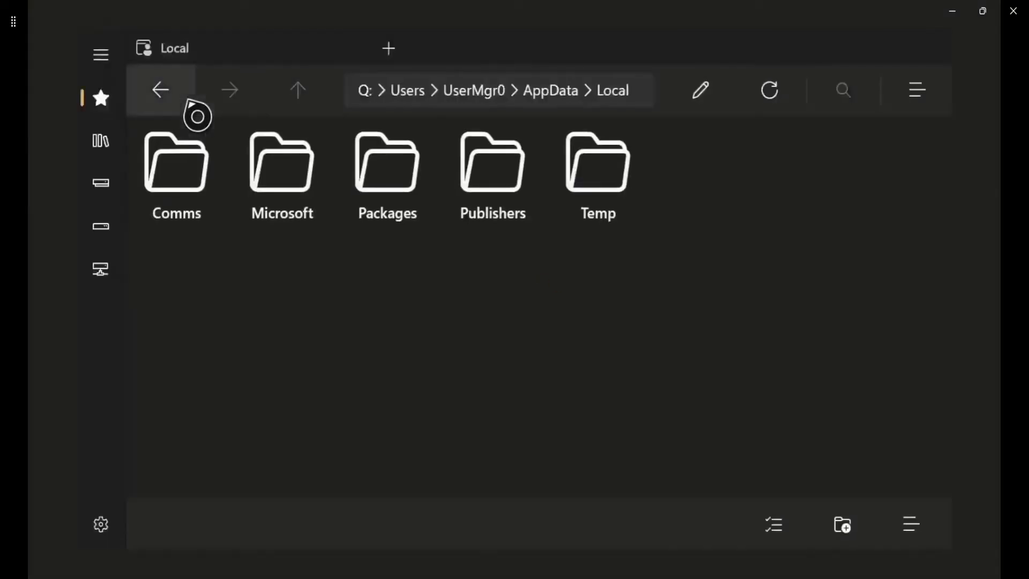
double_click(387, 167)
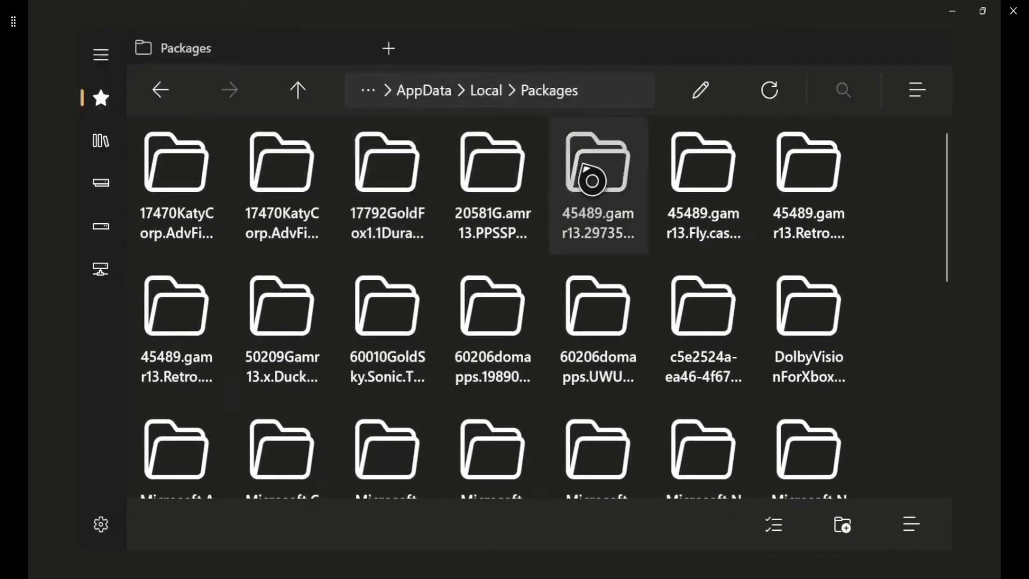
double_click(597, 162)
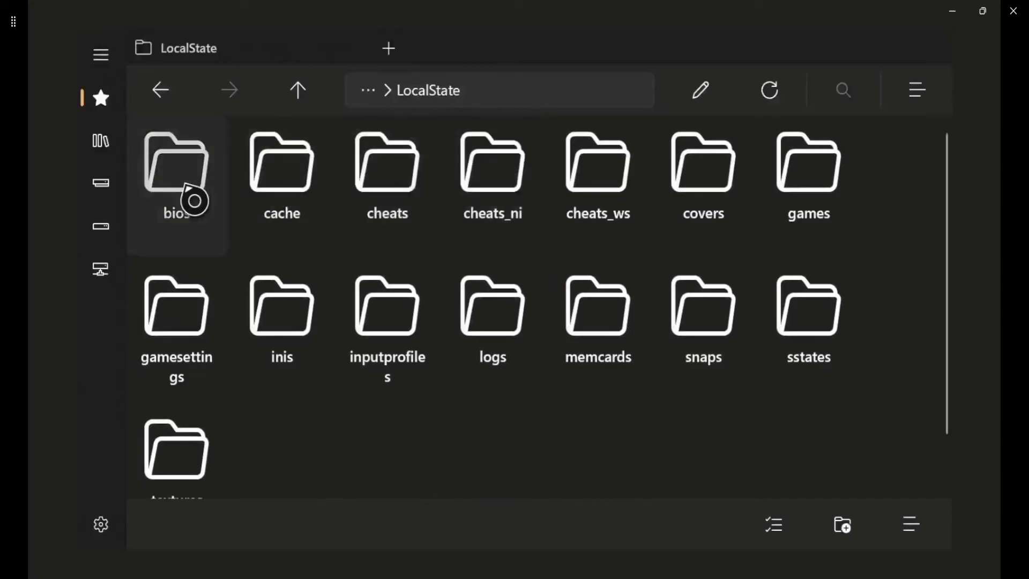
double_click(176, 164)
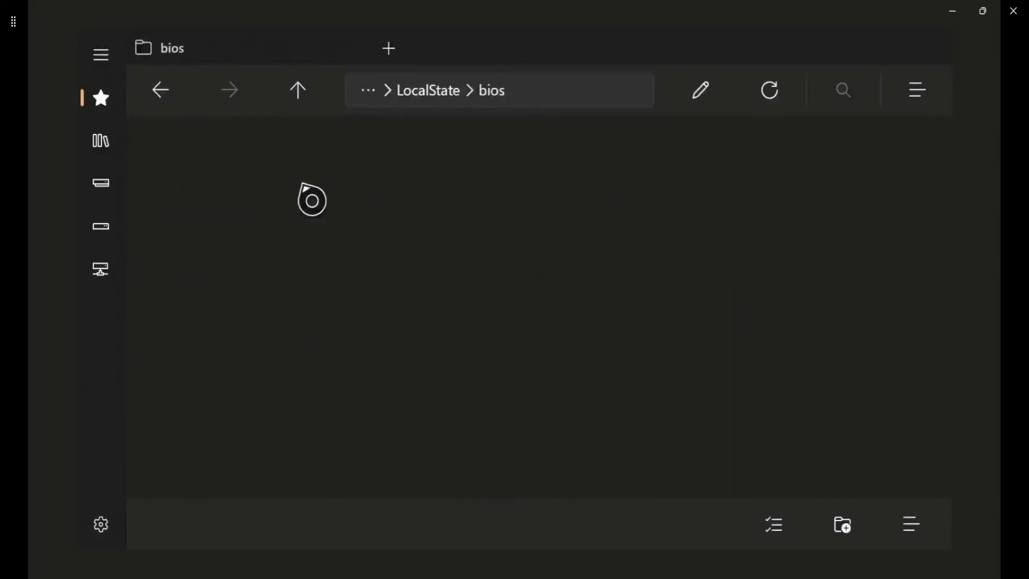
right_click(312, 199)
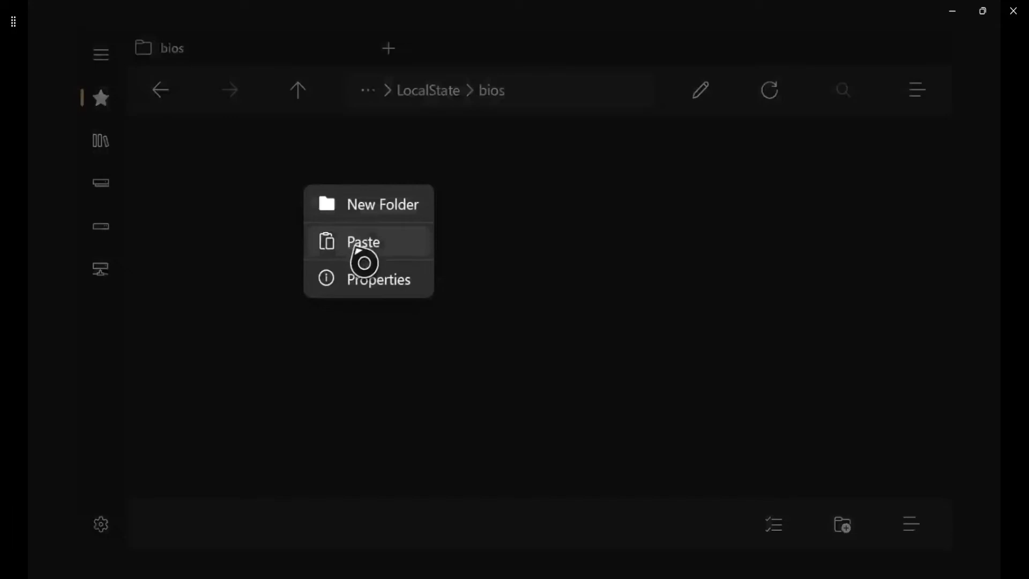
click(363, 241)
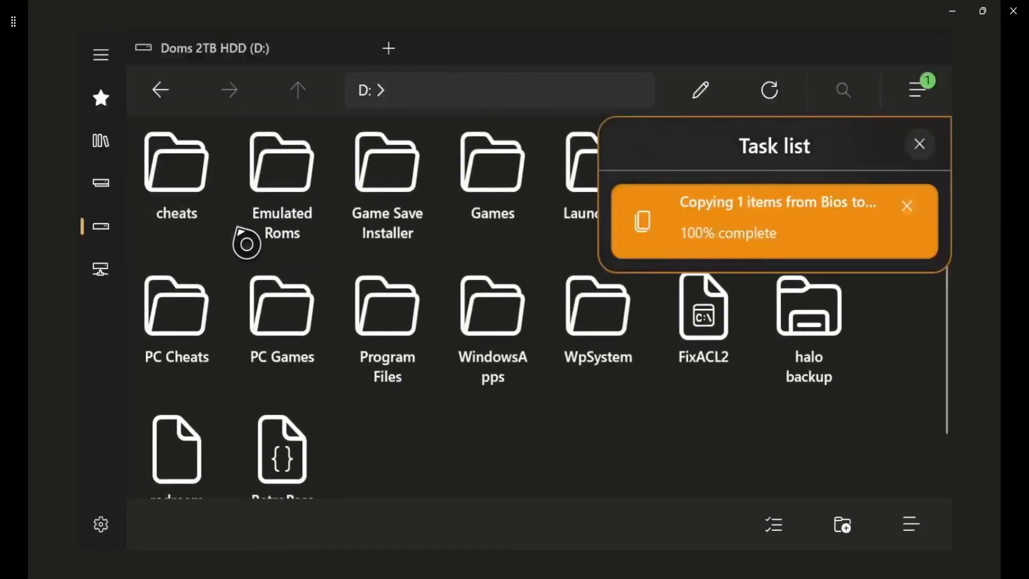
mouse_move(687, 528)
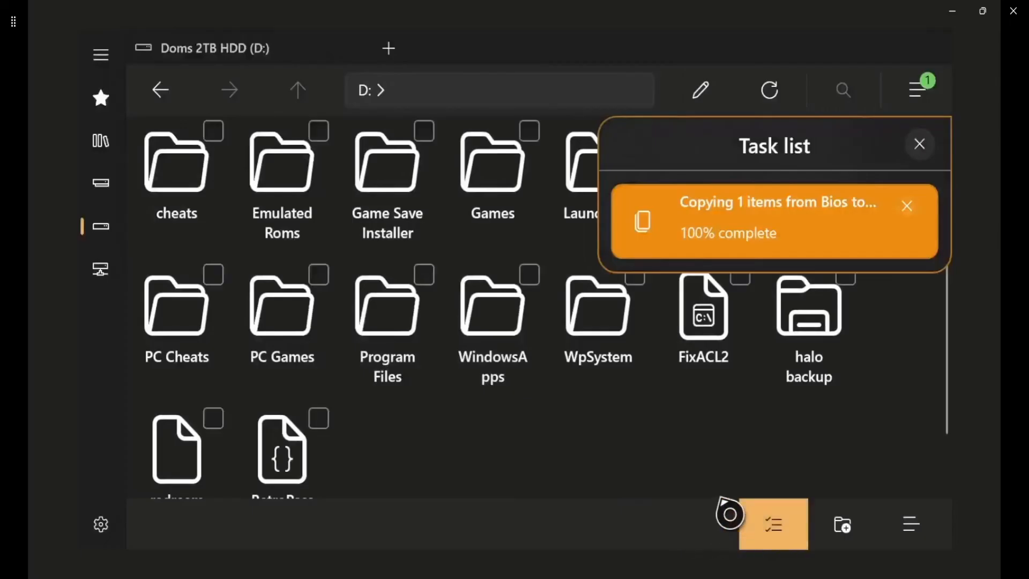
Select PC Cheats, PC Games and Program Files in selection mode and show their actions.
click(176, 309)
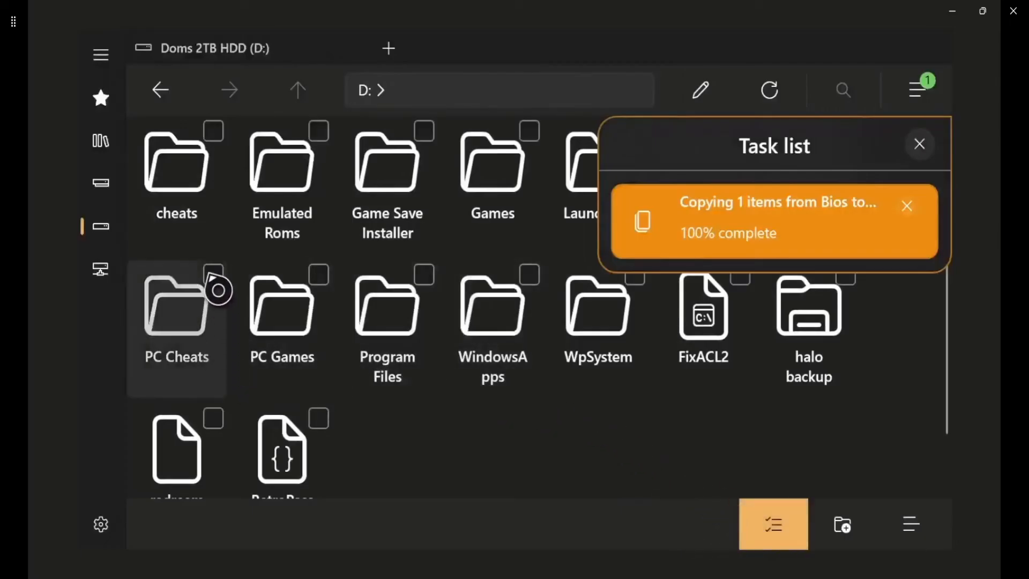
click(176, 309)
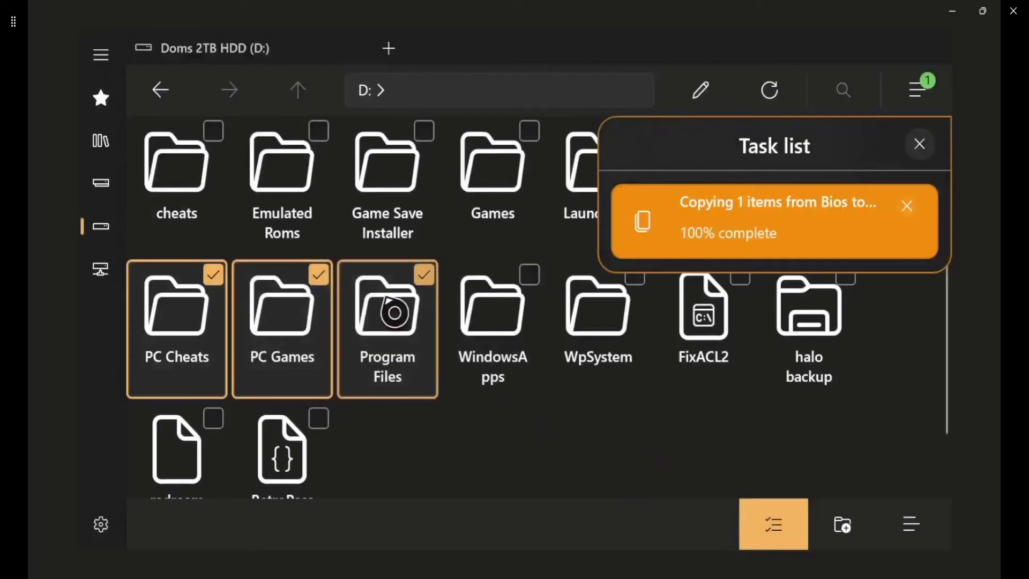
right_click(386, 309)
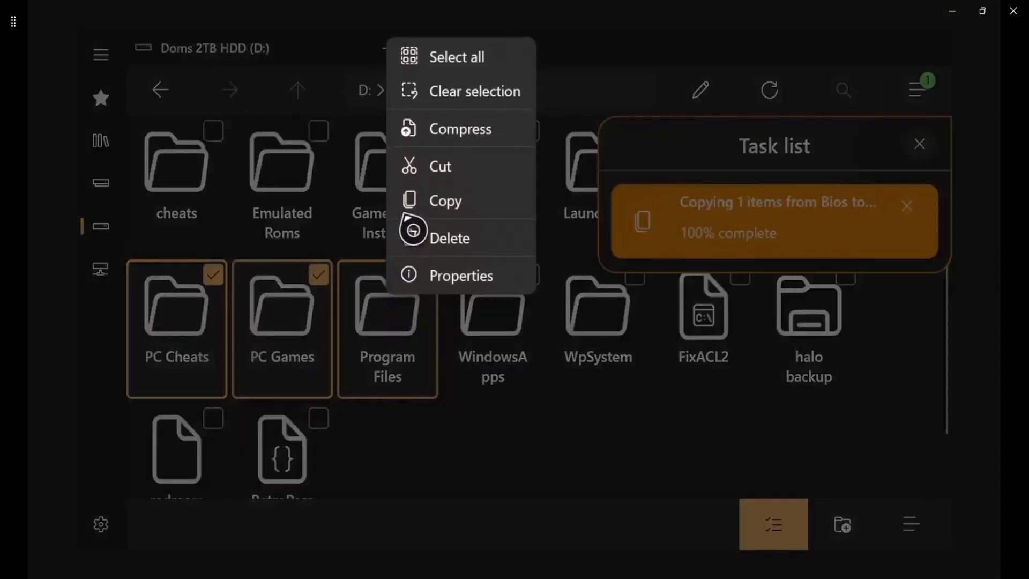
mouse_move(521, 482)
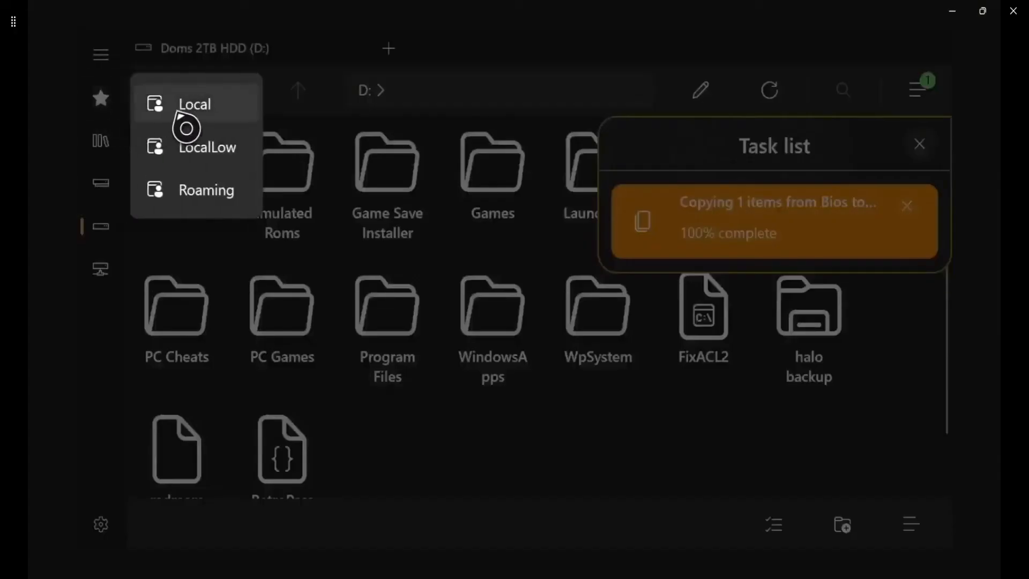
Browse AppData > Local > Packages, close the empty task list, and open Settings.
click(194, 103)
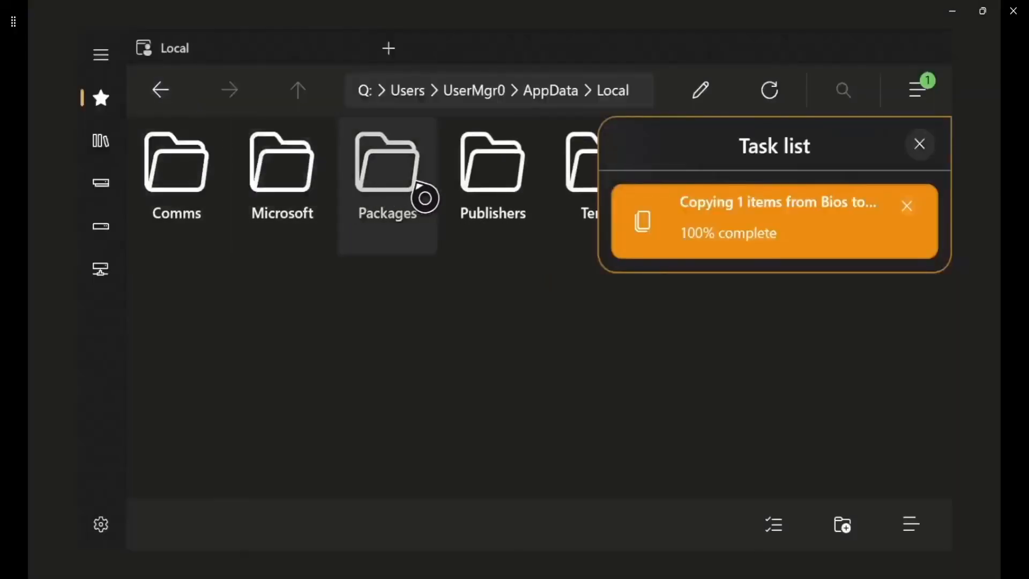
double_click(386, 164)
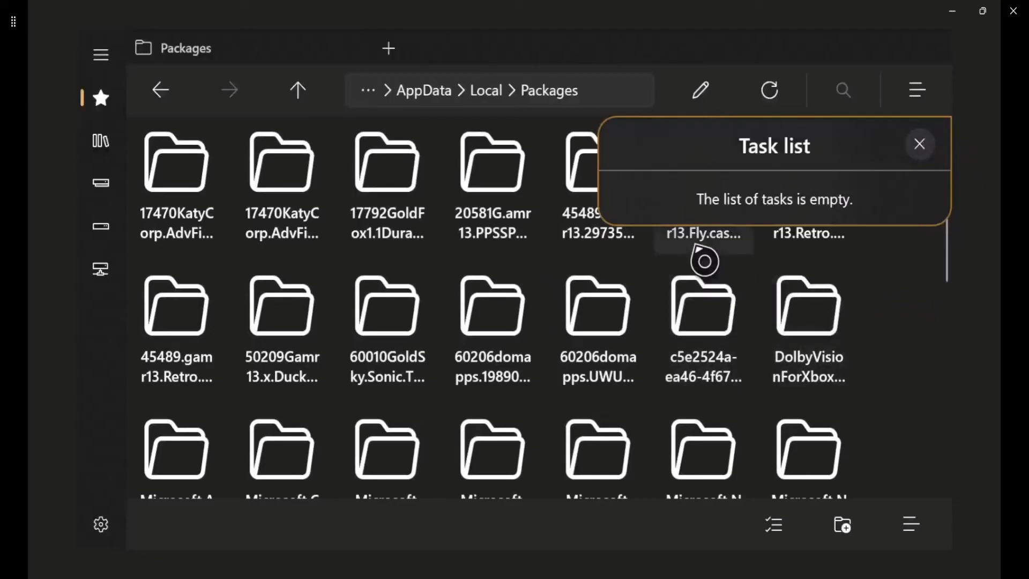
scroll(down, 3)
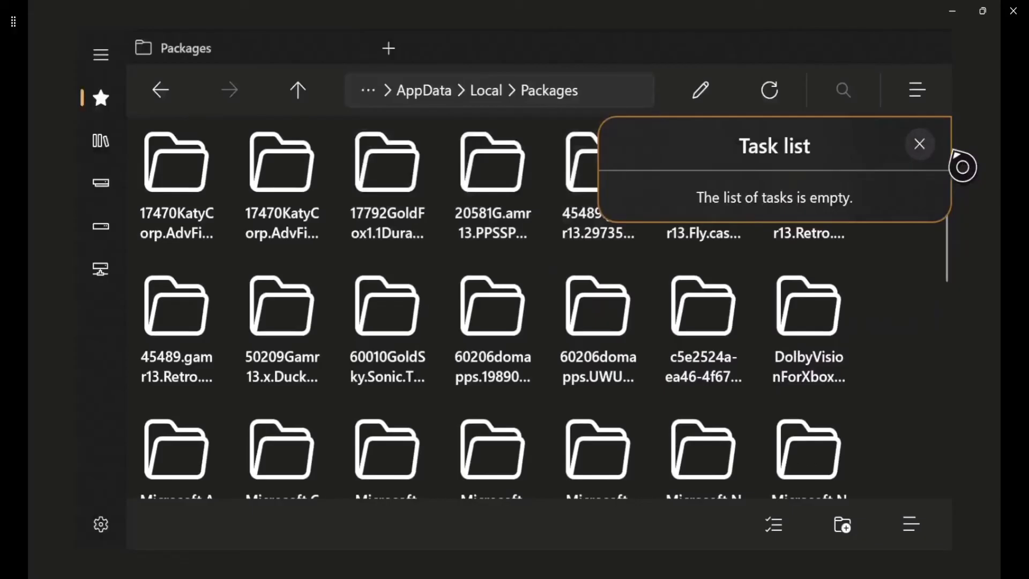
click(920, 143)
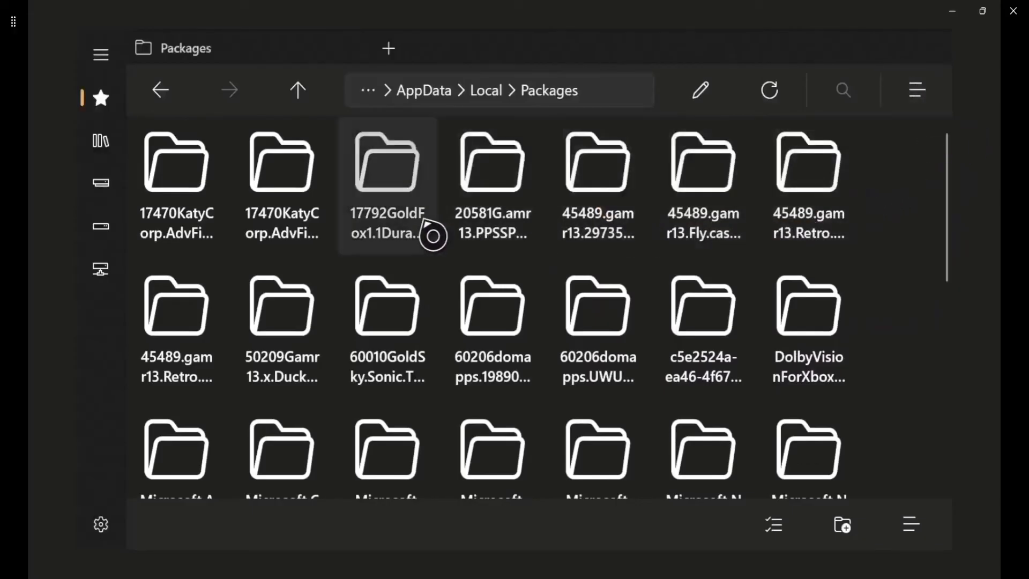
mouse_move(392, 253)
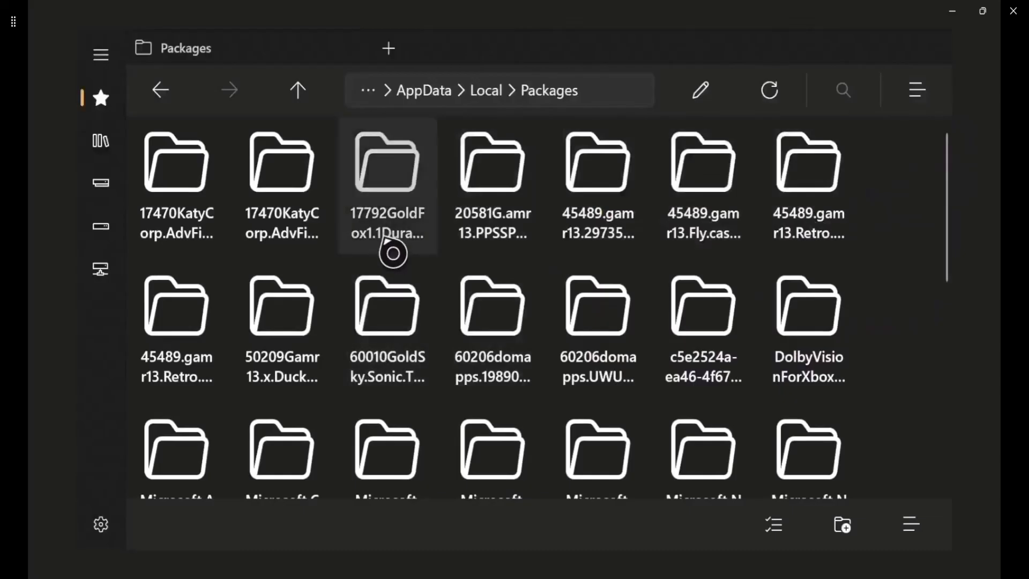
click(100, 524)
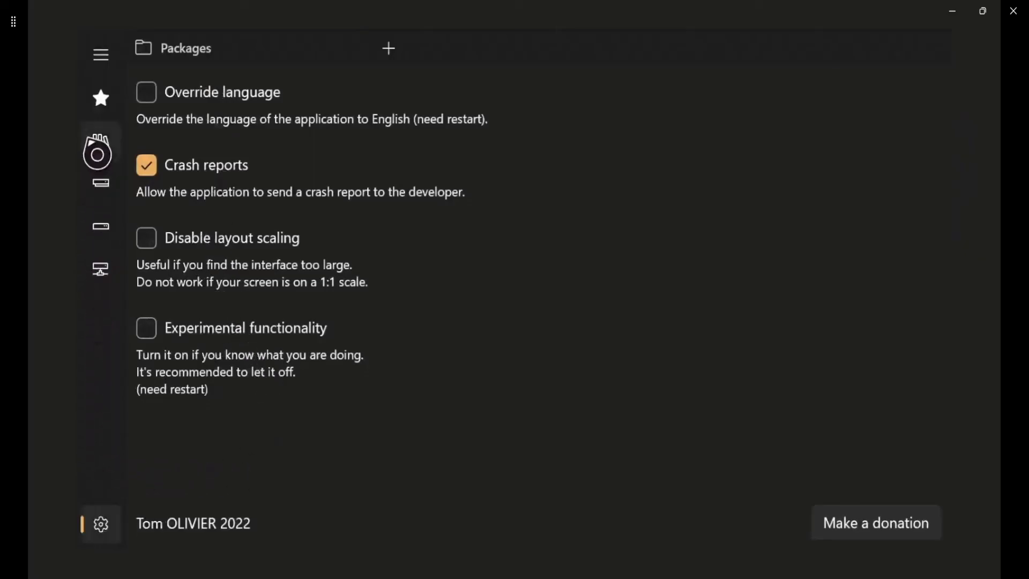
Expand the navigation pane with full location labels, then collapse it again.
click(100, 53)
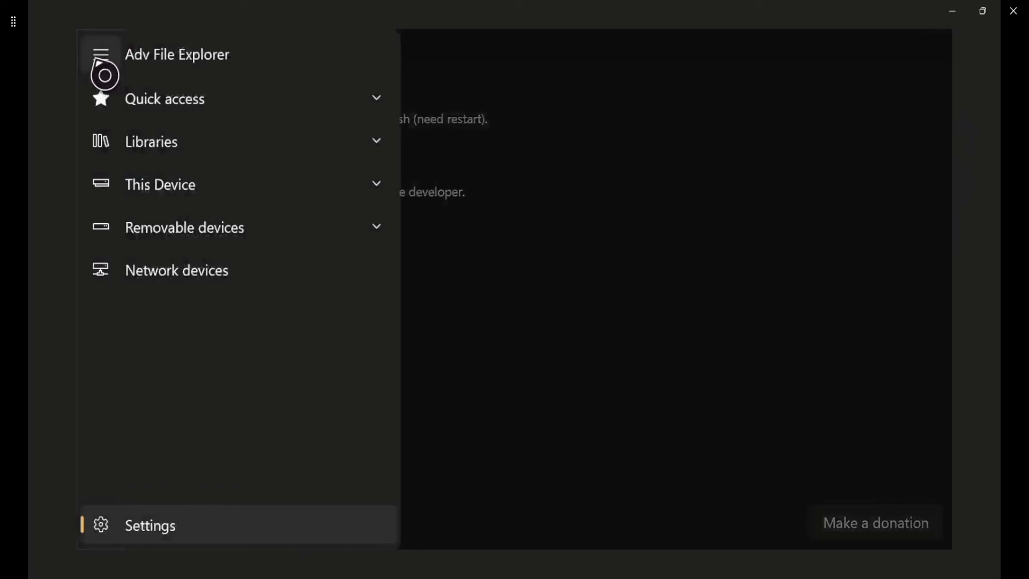
click(102, 55)
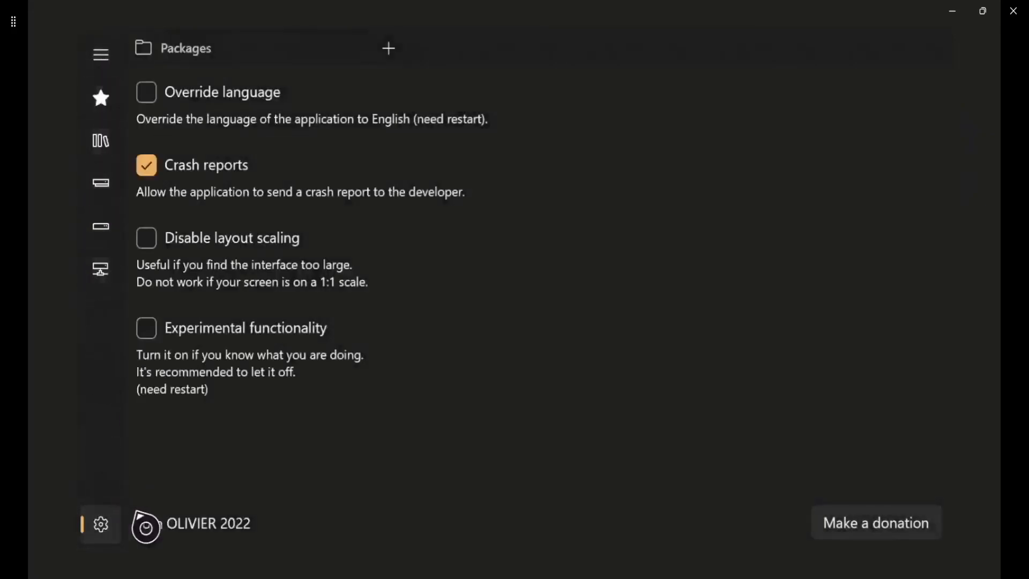